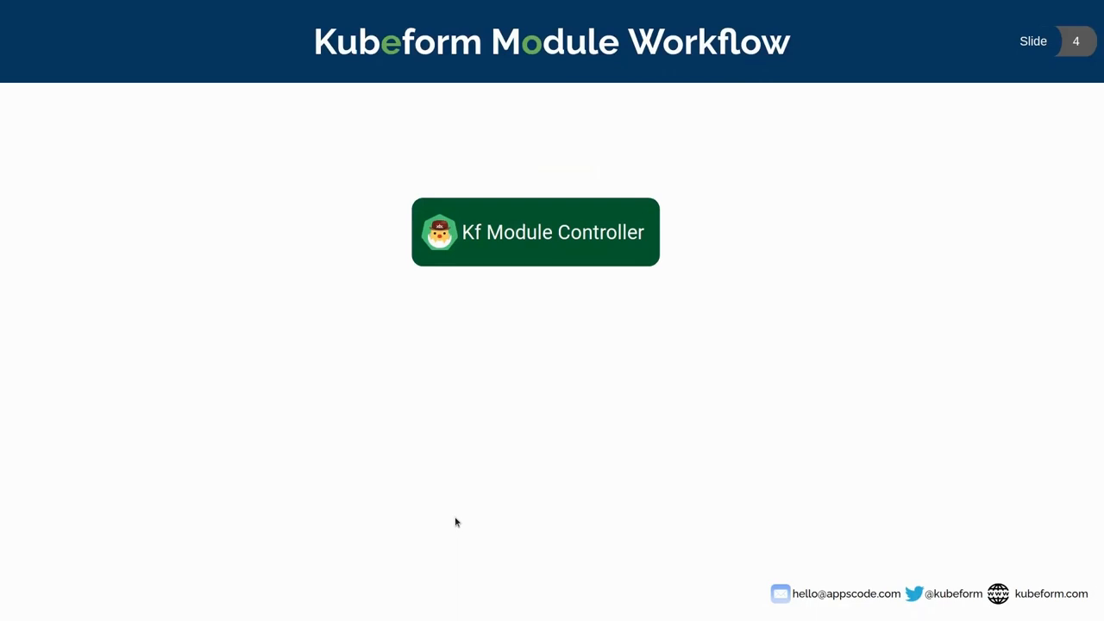
pyautogui.moveTo(764, 473)
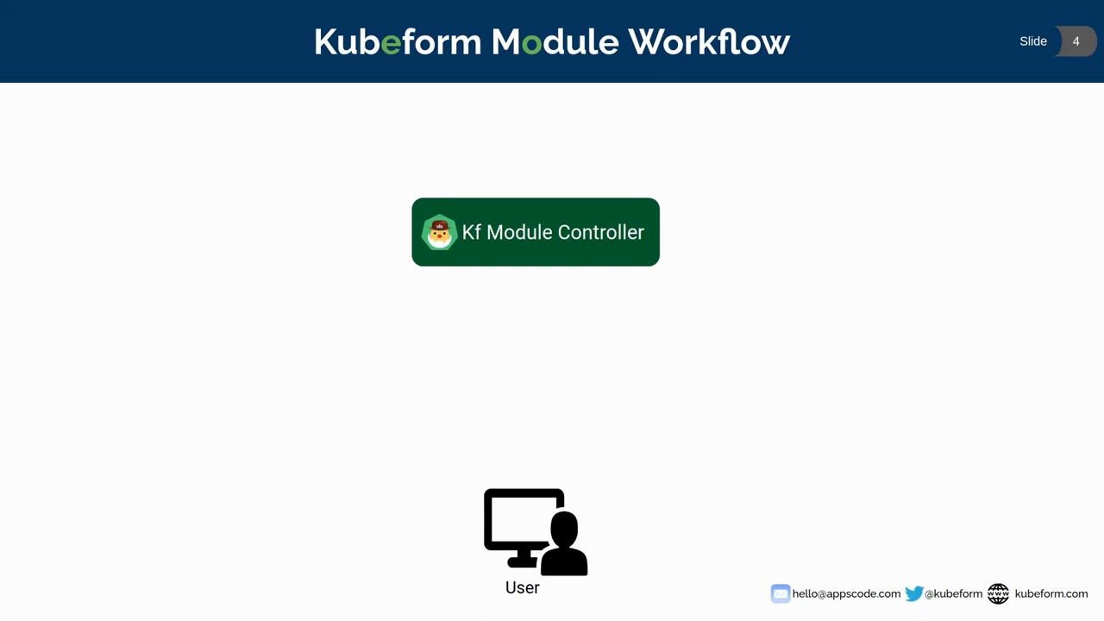
pyautogui.moveTo(831, 466)
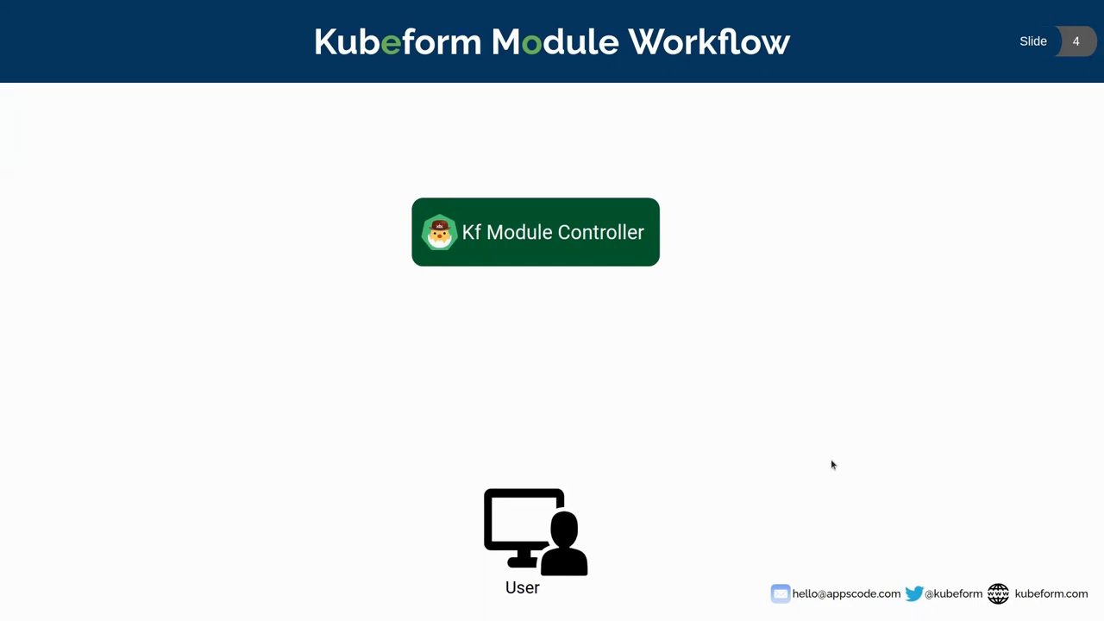